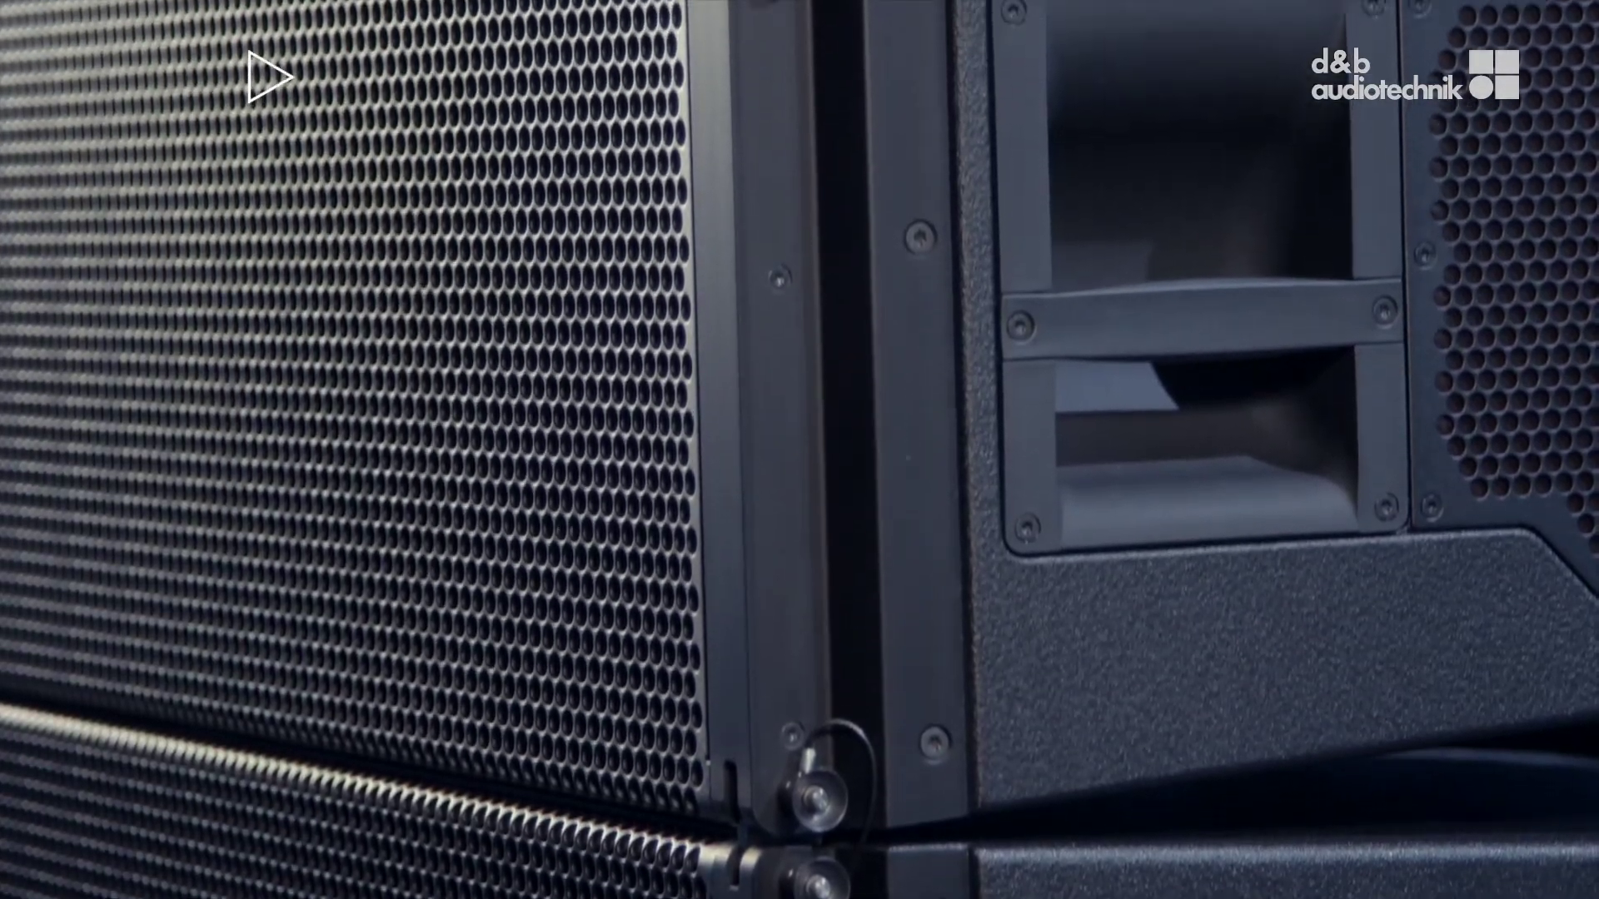
{"action": "left_click", "coordinate": [270, 80]}
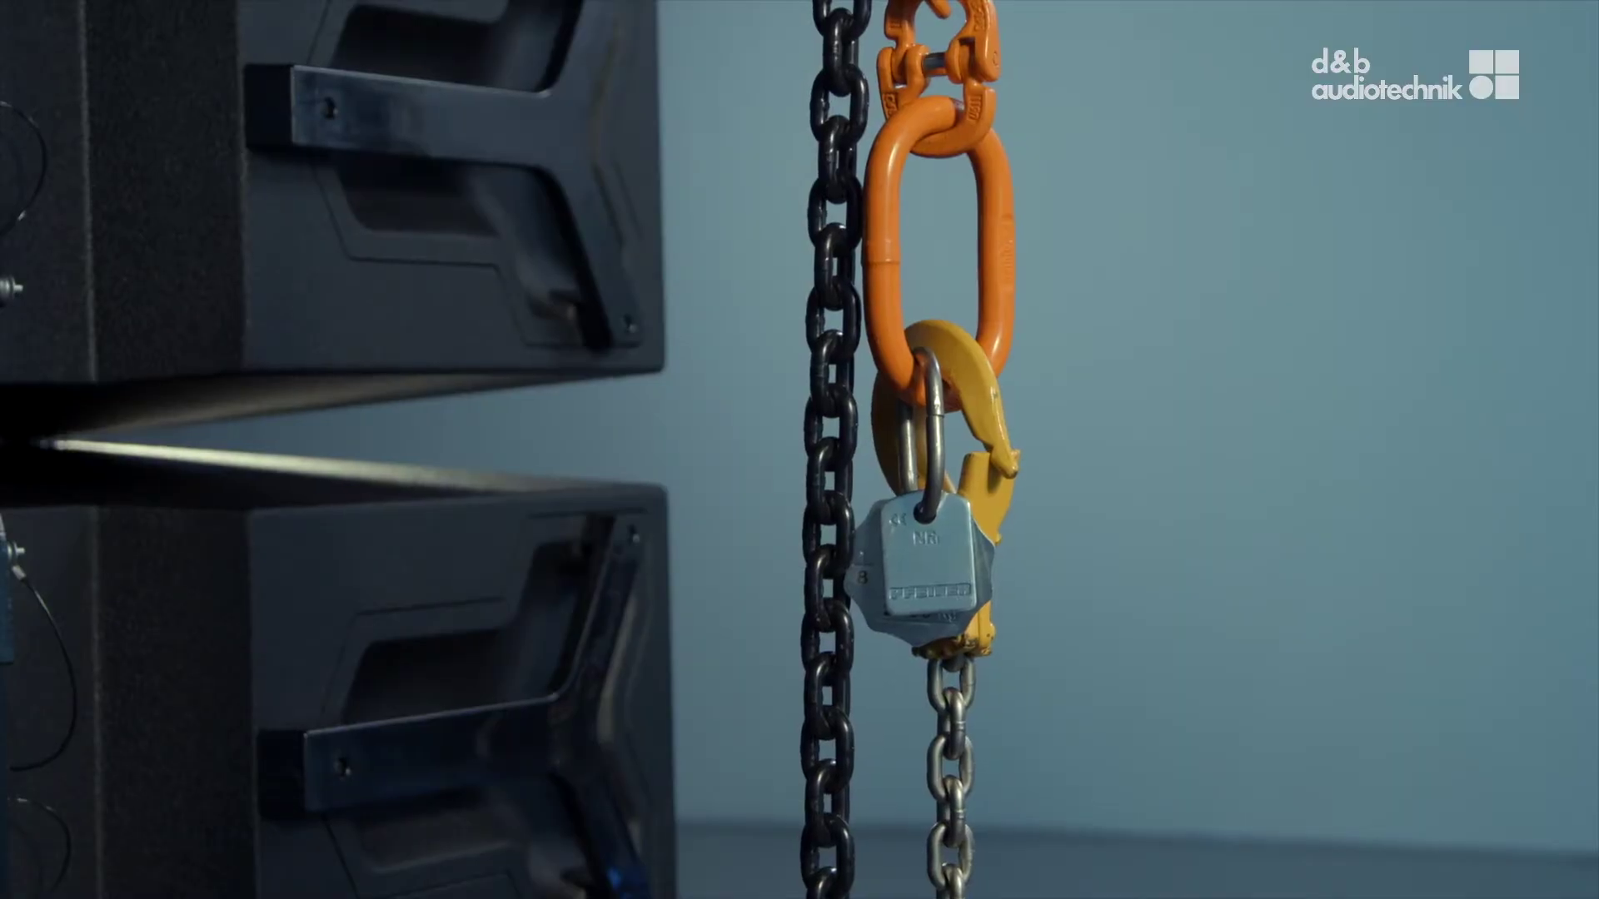